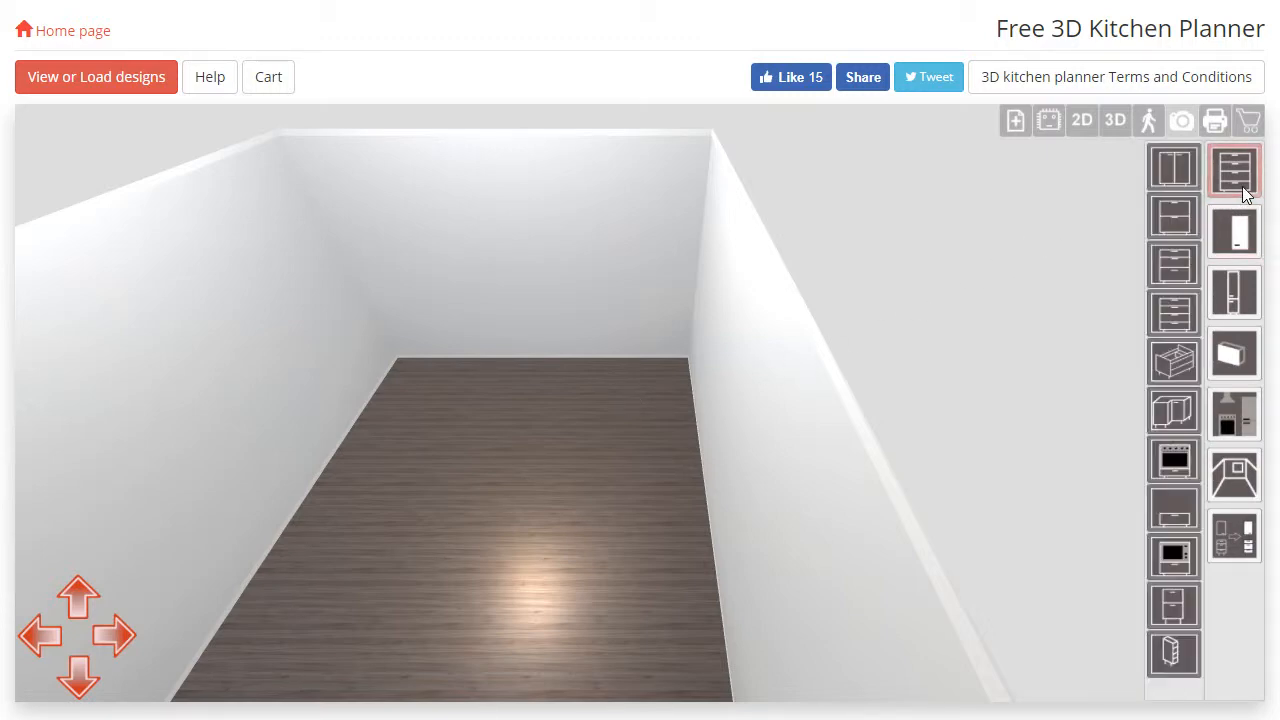
pyautogui.moveTo(1172, 168)
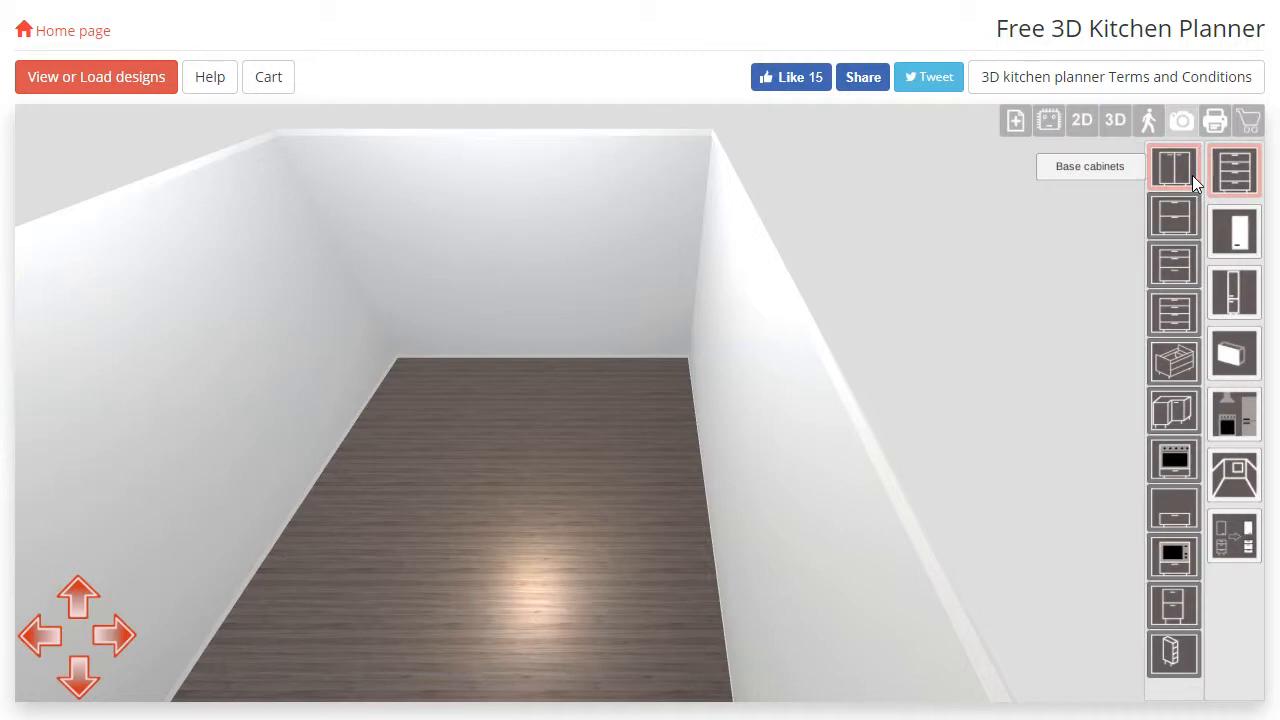
# Step: Show the base cabinets catalogue with range filters, finishes and cabinet thumbnails
pyautogui.click(1172, 168)
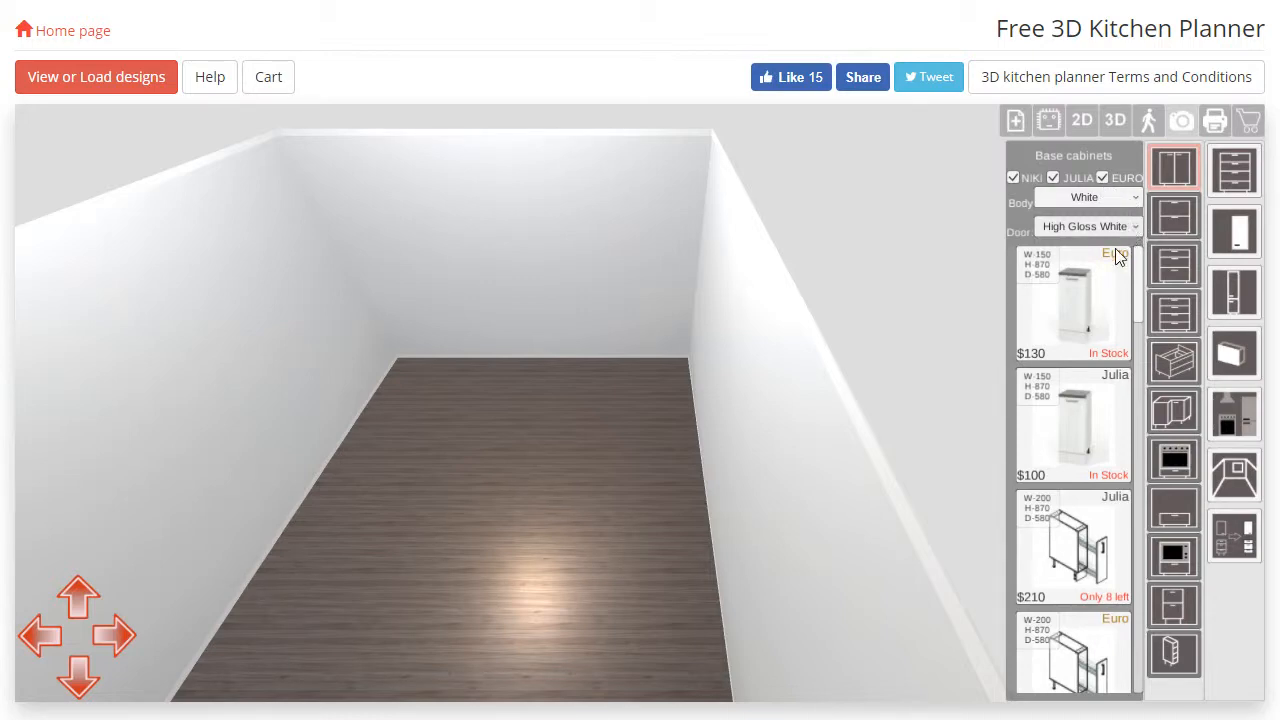
pyautogui.moveTo(1100, 516)
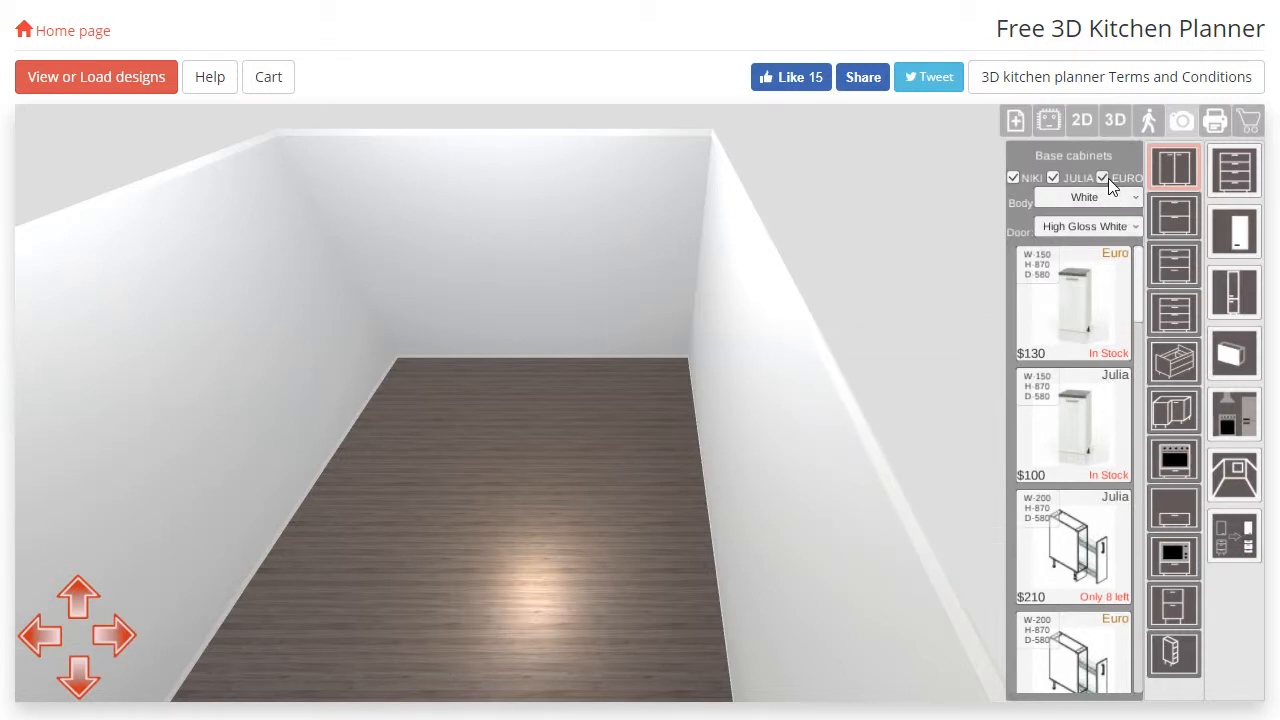
# Step: Hide the Euro and Julia ranges and set the door finish to PVC White Satin
pyautogui.click(1104, 176)
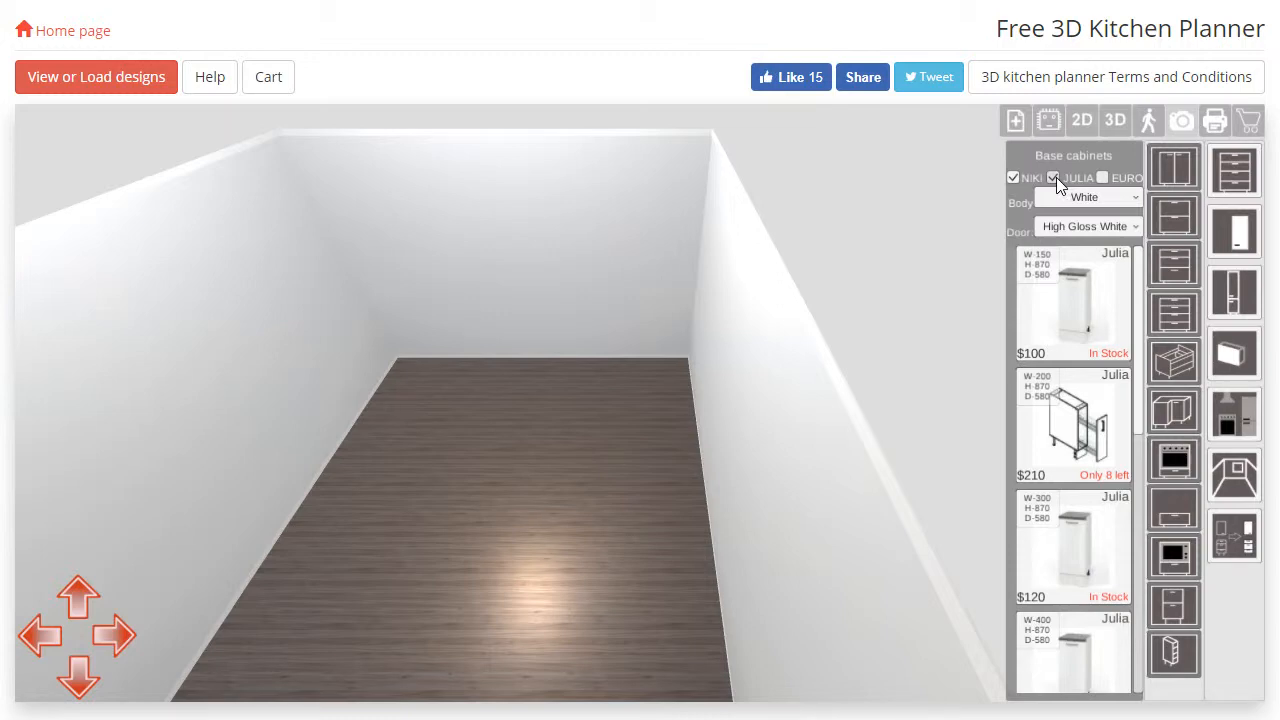
pyautogui.click(1052, 176)
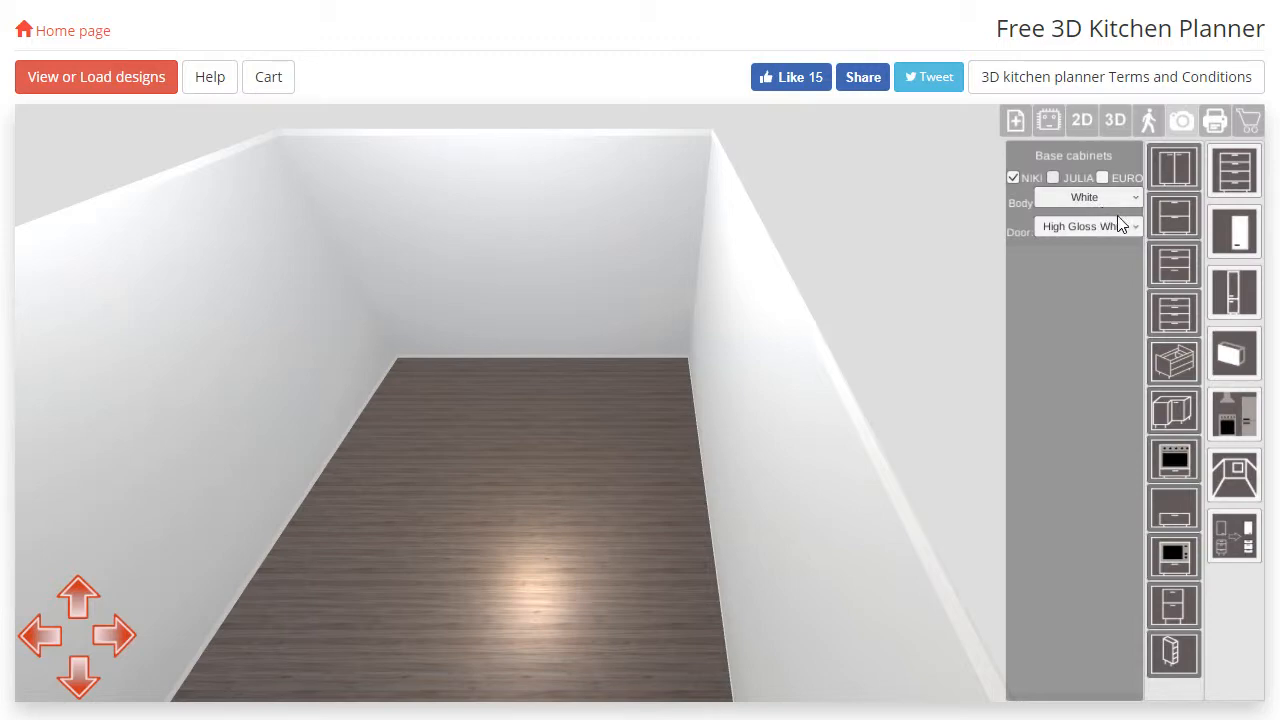
pyautogui.click(1084, 224)
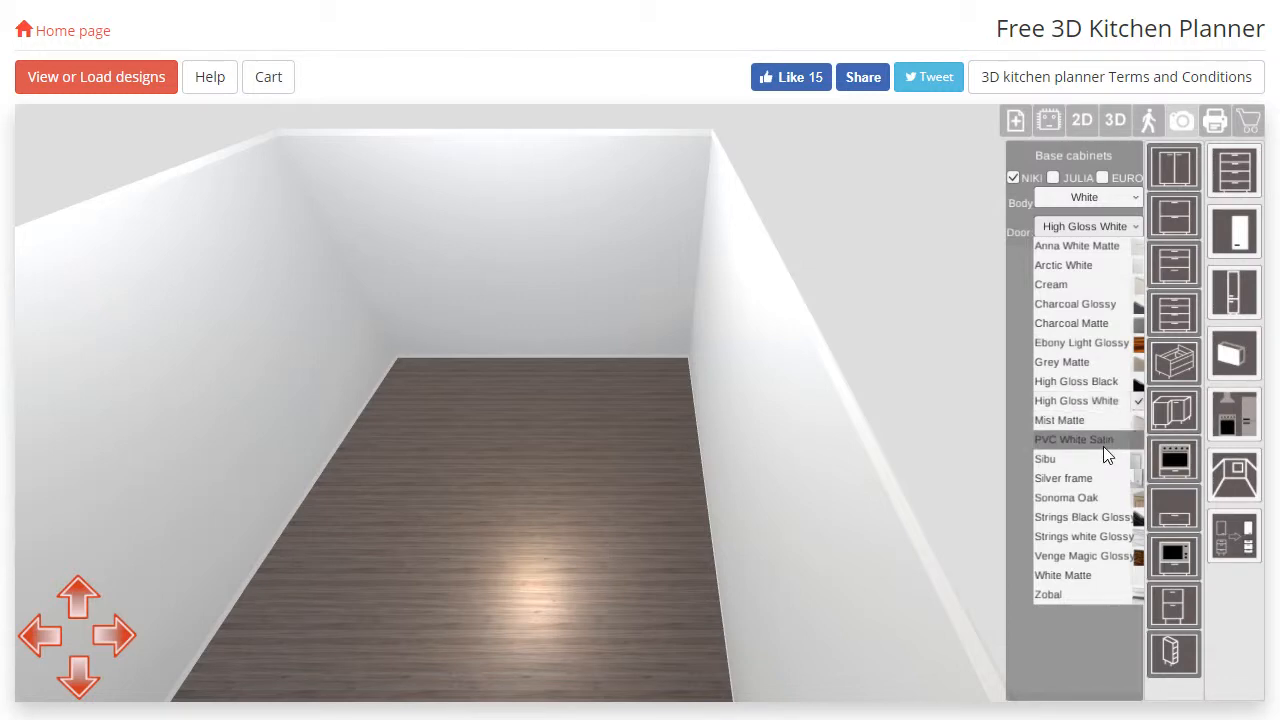
pyautogui.click(1072, 440)
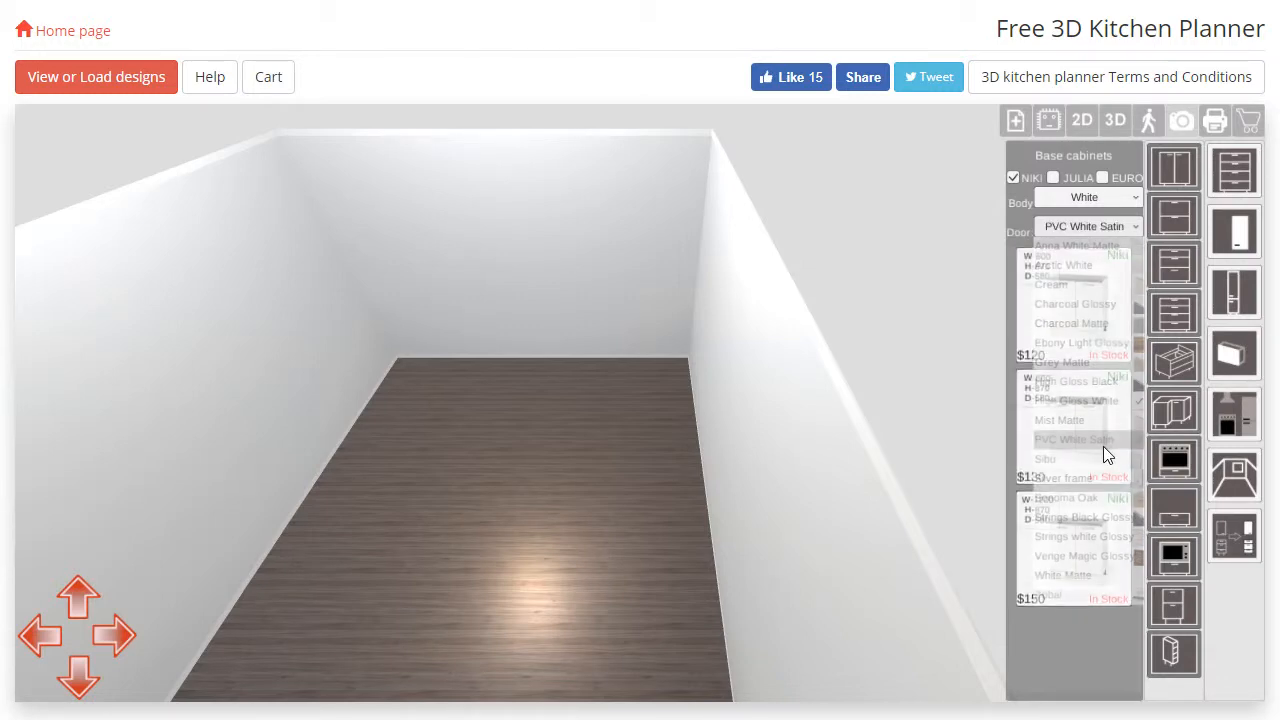
# Step: Filter to the Julia range only and switch the door finish to High Gloss White
pyautogui.click(1072, 440)
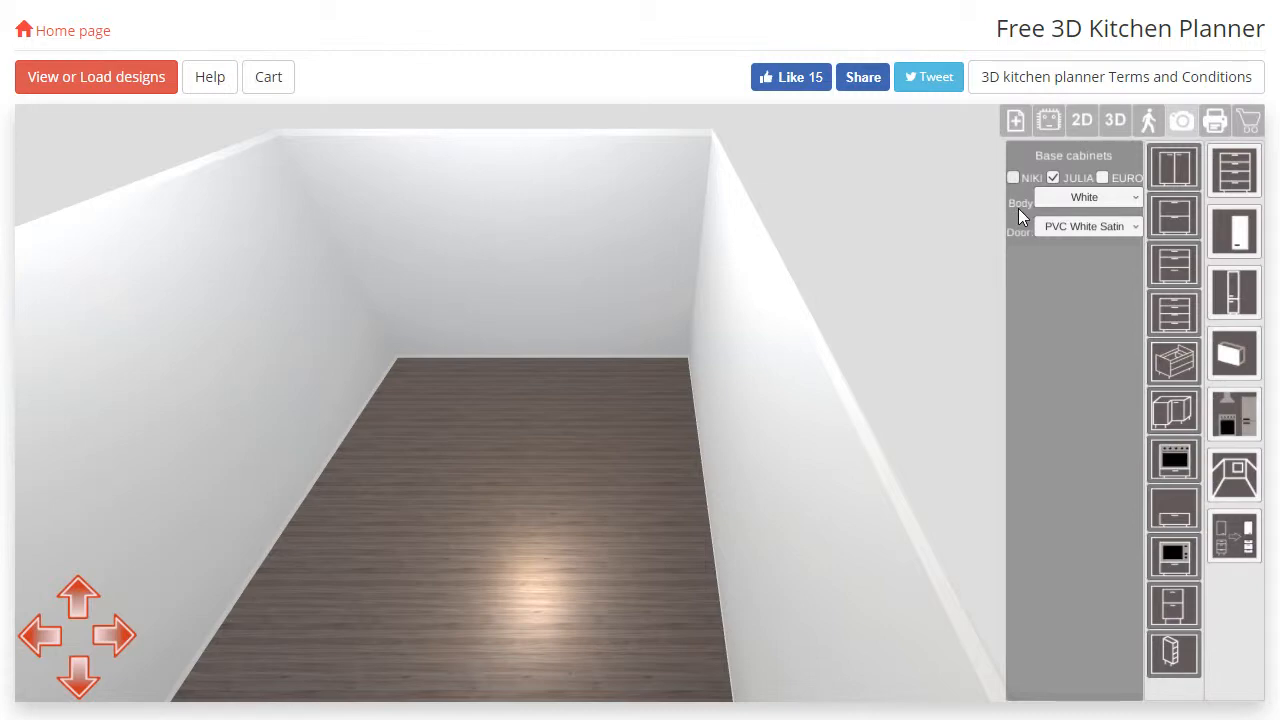
pyautogui.click(1088, 226)
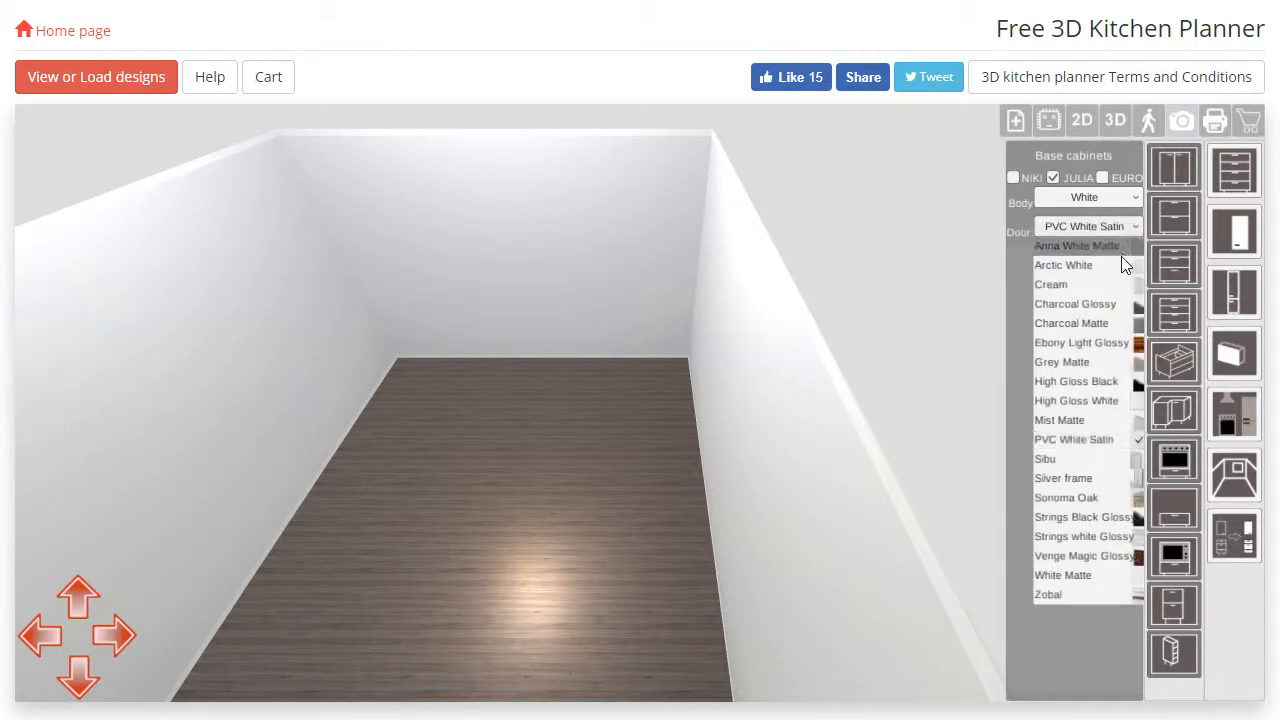
pyautogui.click(1076, 400)
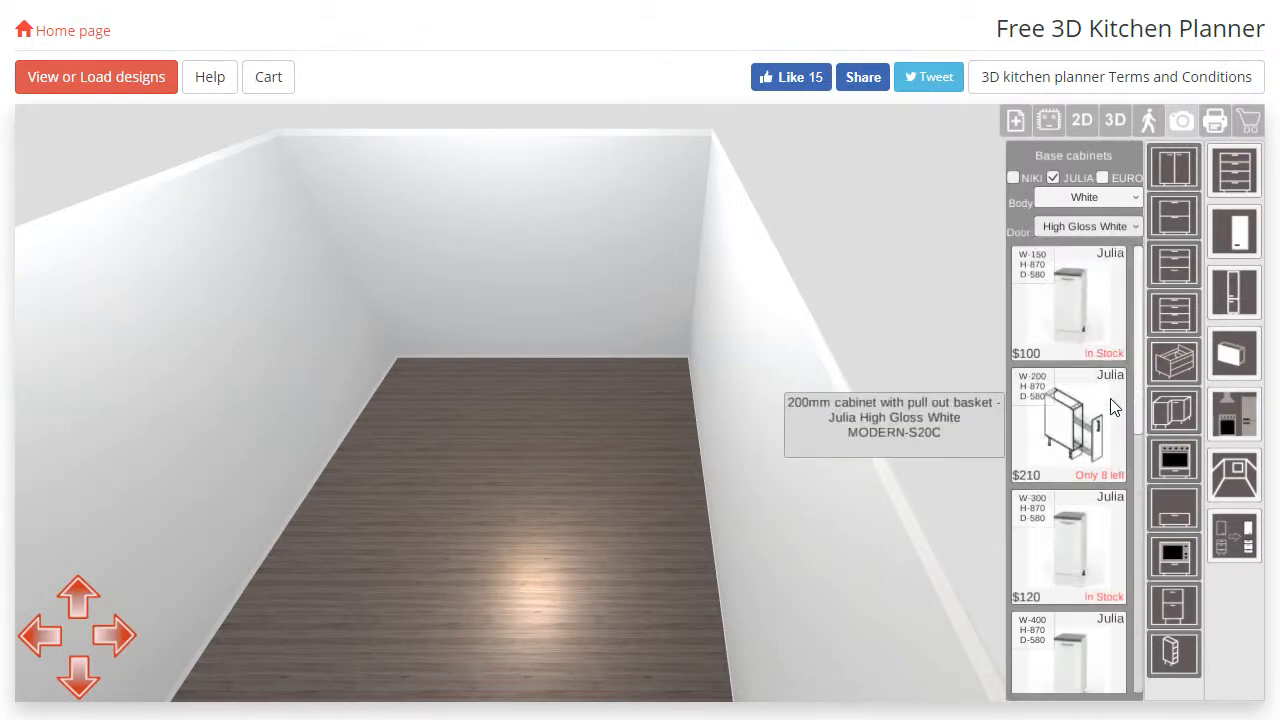